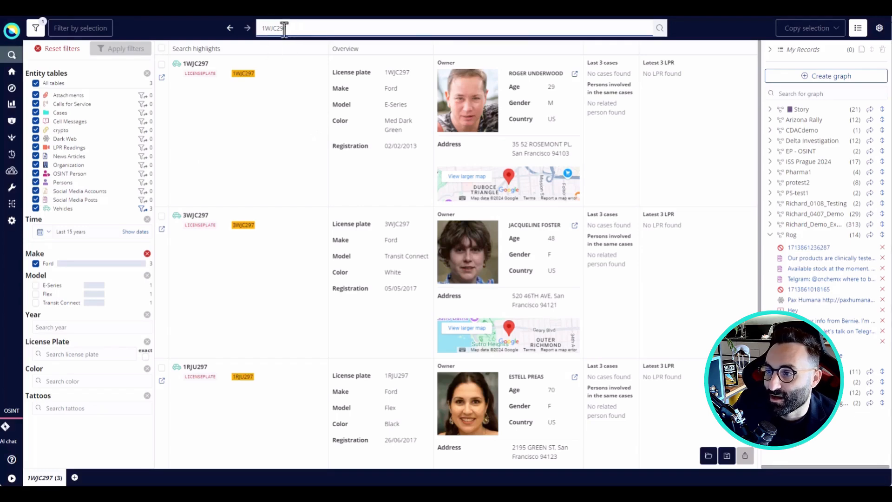
mouse_move(384, 101)
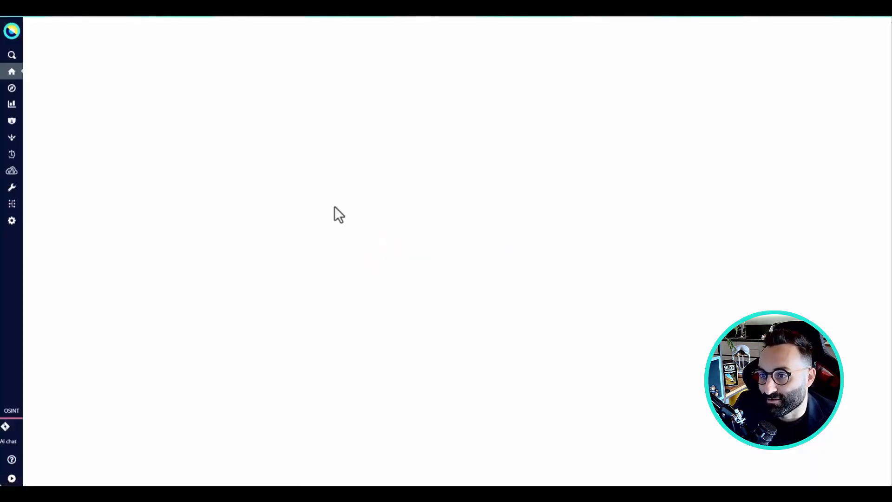
mouse_move(338, 206)
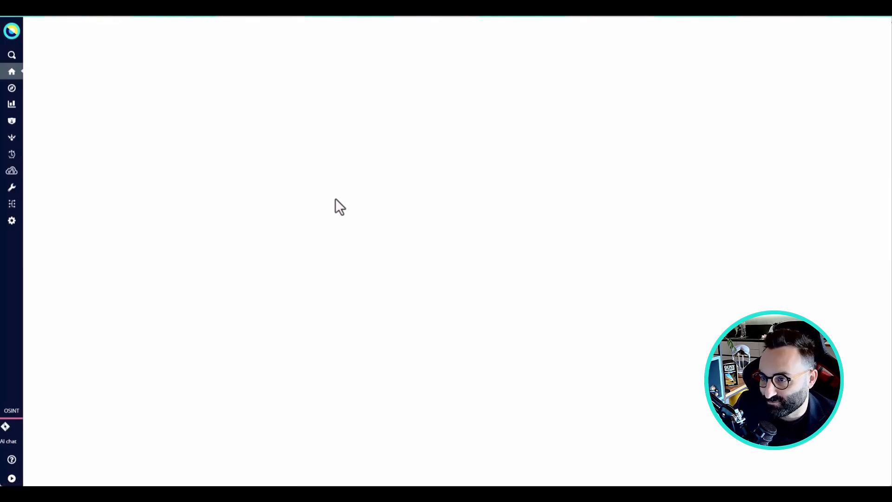
left_click(47, 214)
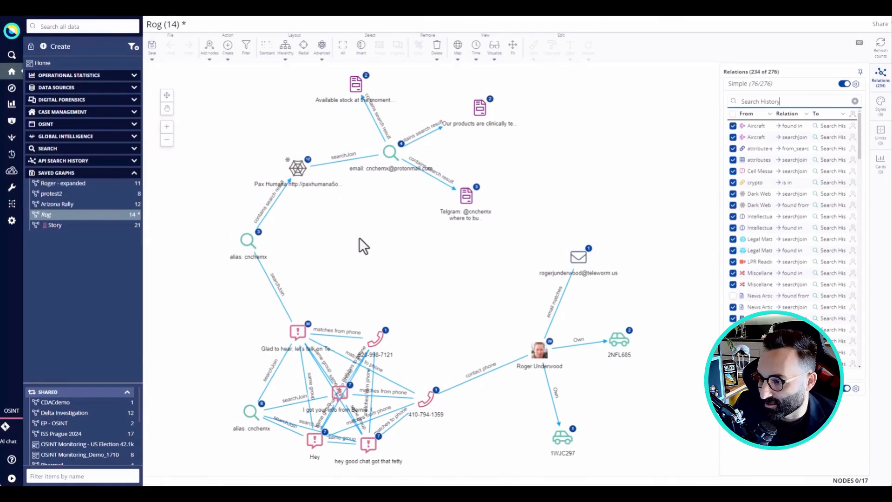
right_click(539, 350)
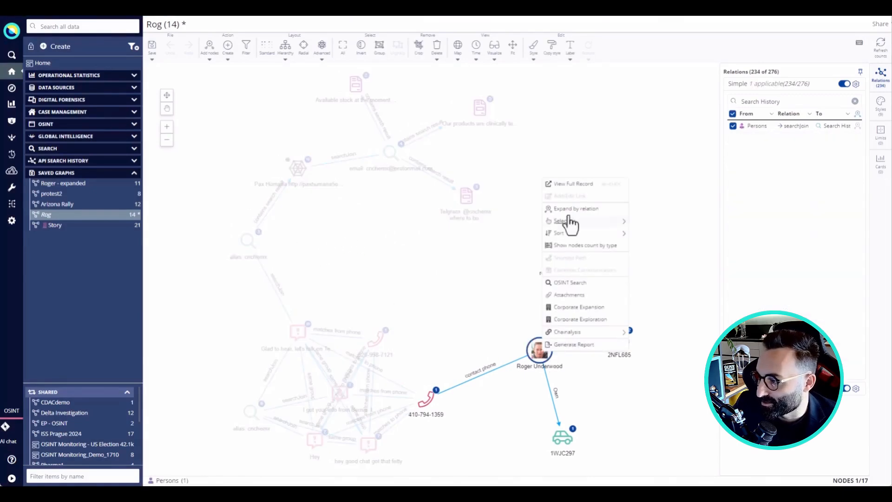
left_click(572, 183)
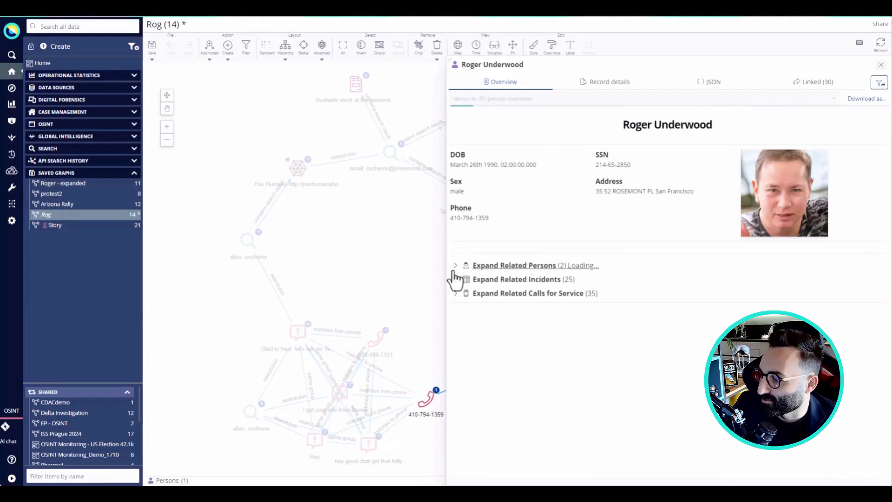
left_click(455, 265)
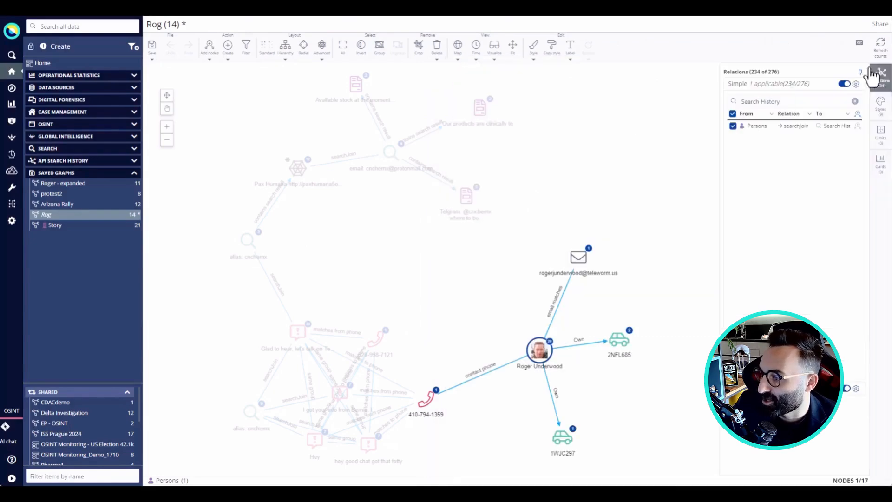
right_click(539, 351)
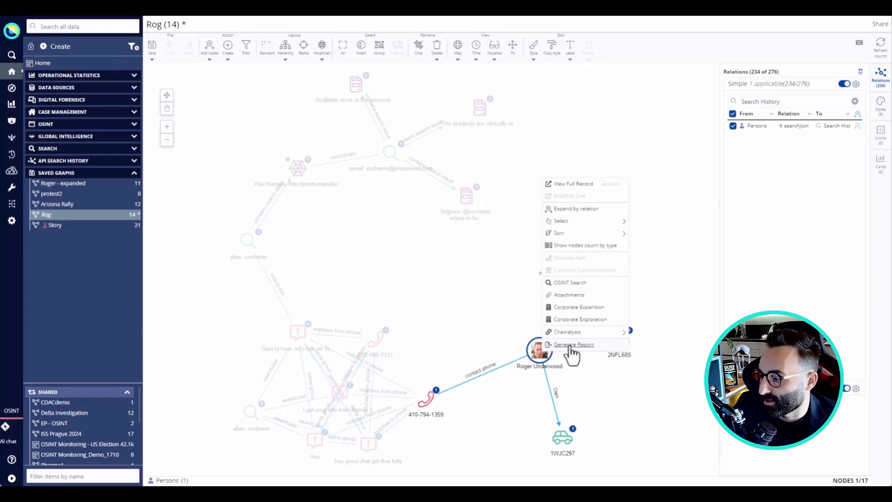
left_click(573, 345)
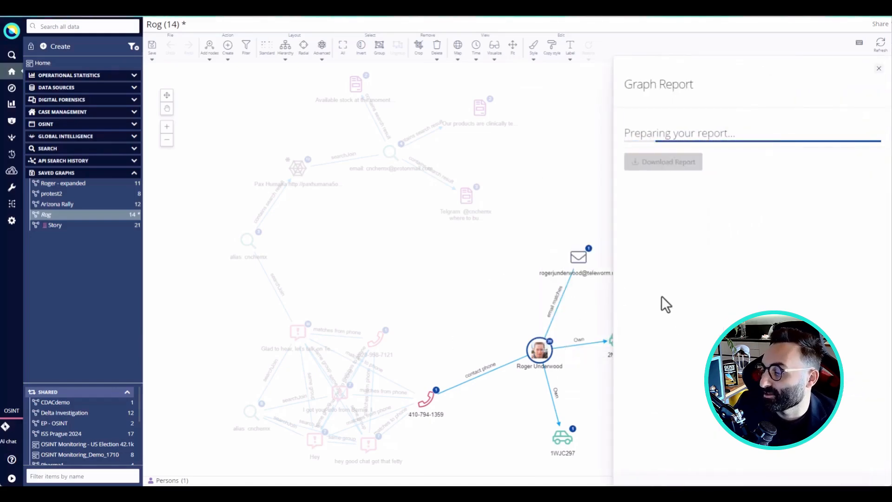
mouse_move(535, 311)
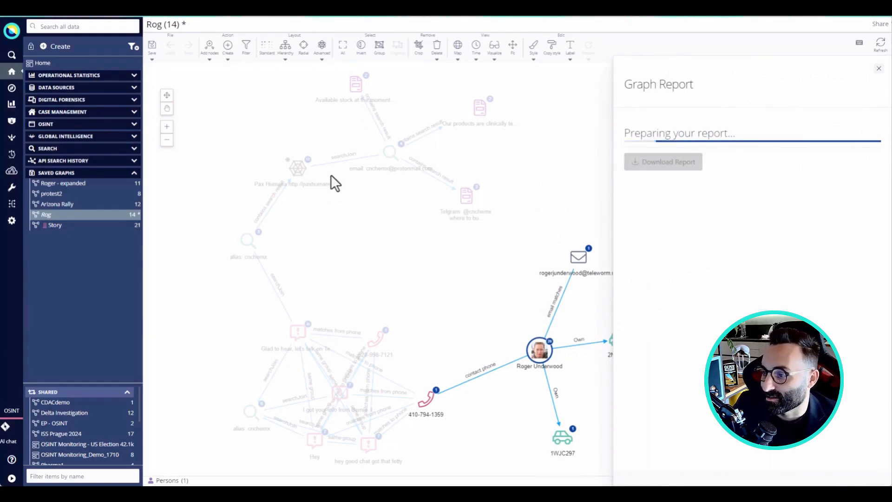
mouse_move(350, 183)
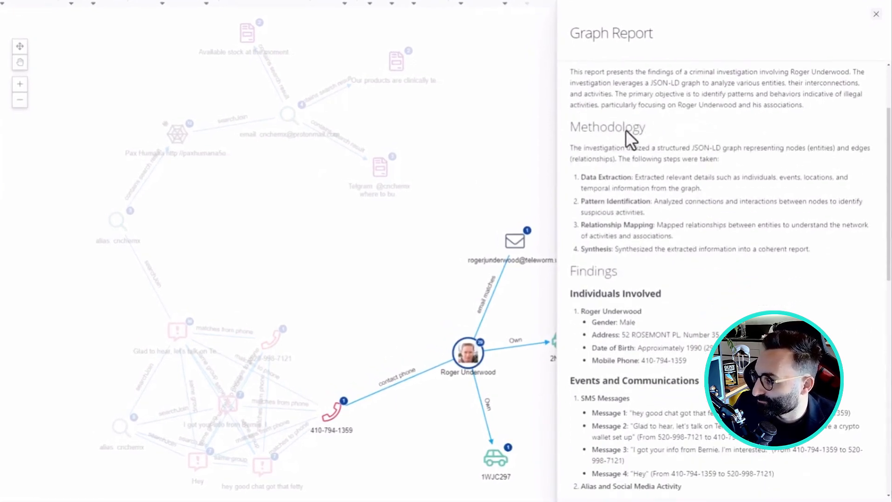
scroll("down", 3)
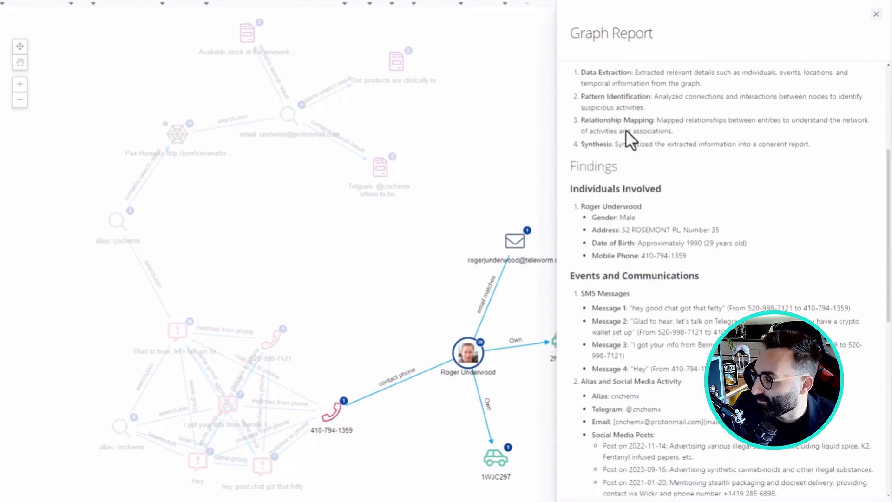
scroll("down", 3)
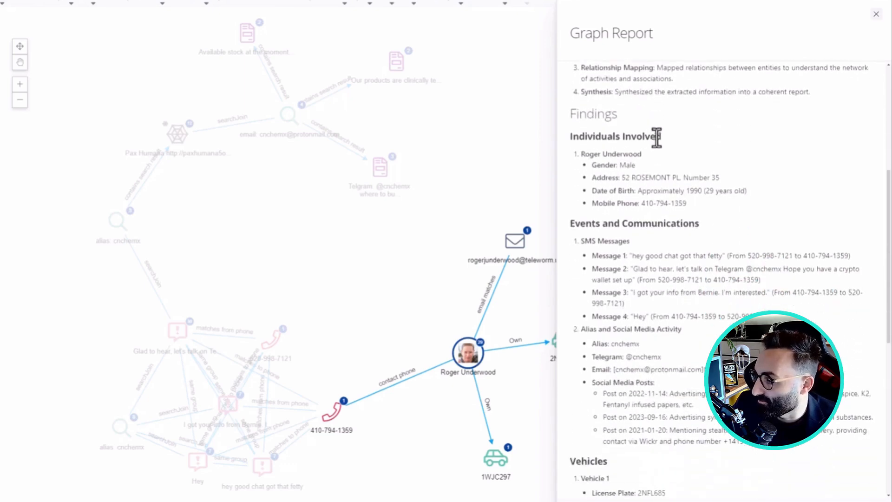
scroll("down", 3)
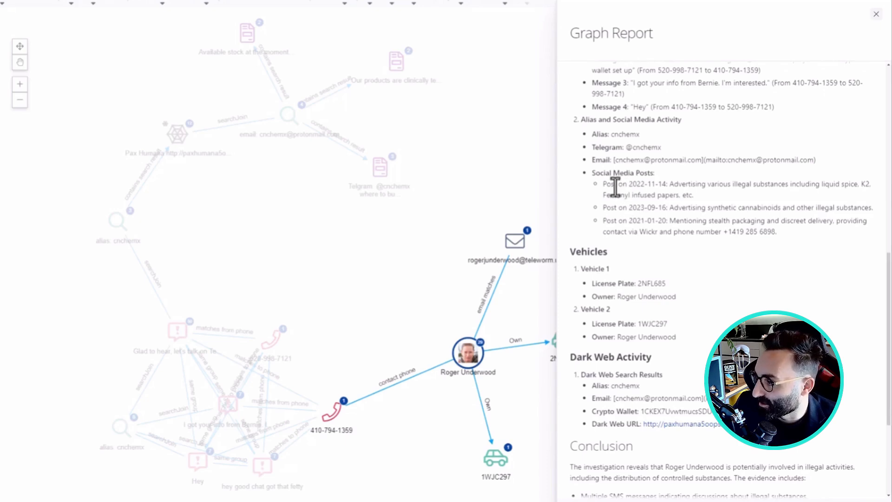
scroll("down", 3)
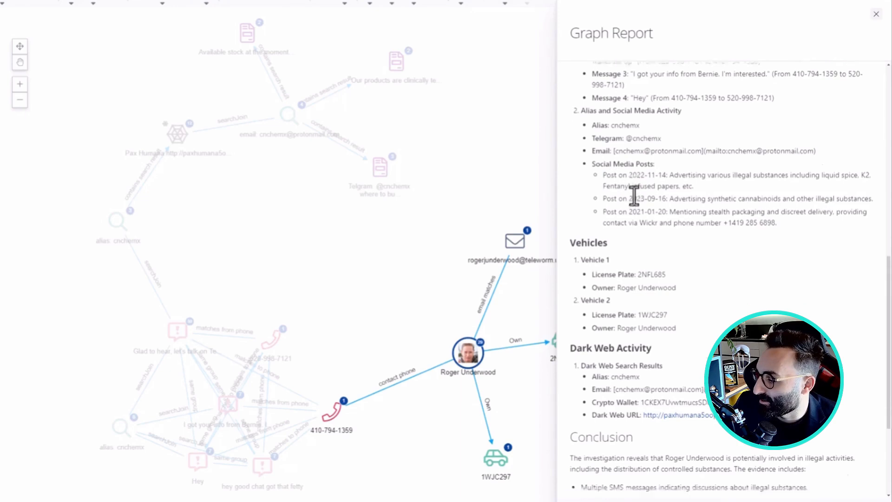
scroll("down", 3)
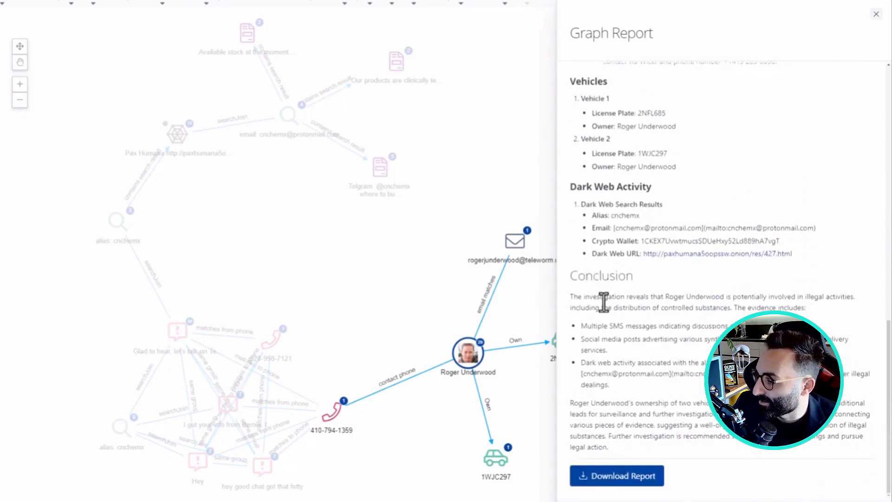